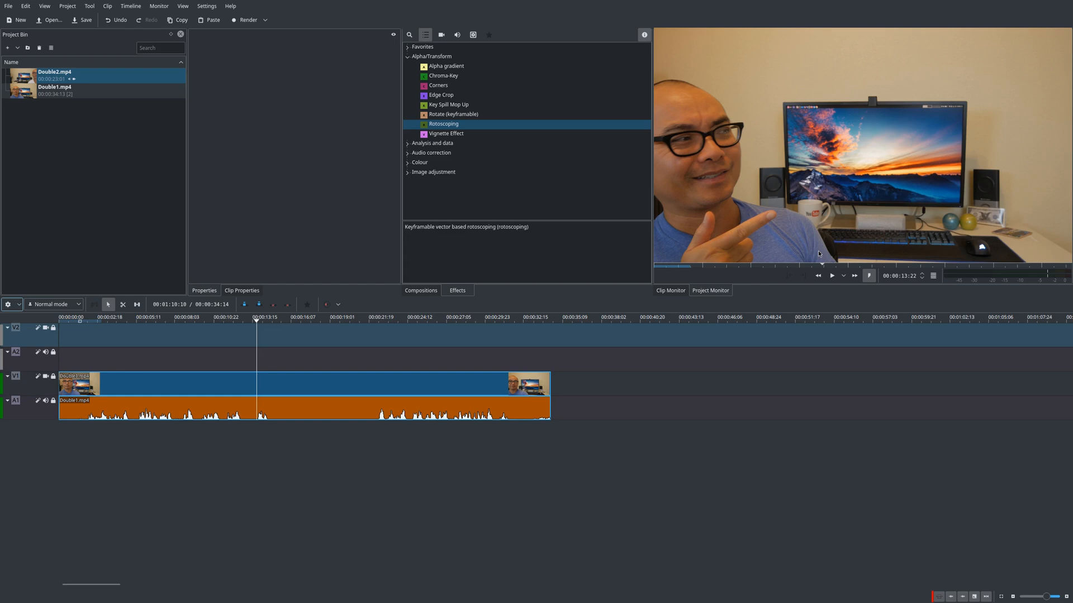
{"action": "mouse_move", "coordinate": [810, 251]}
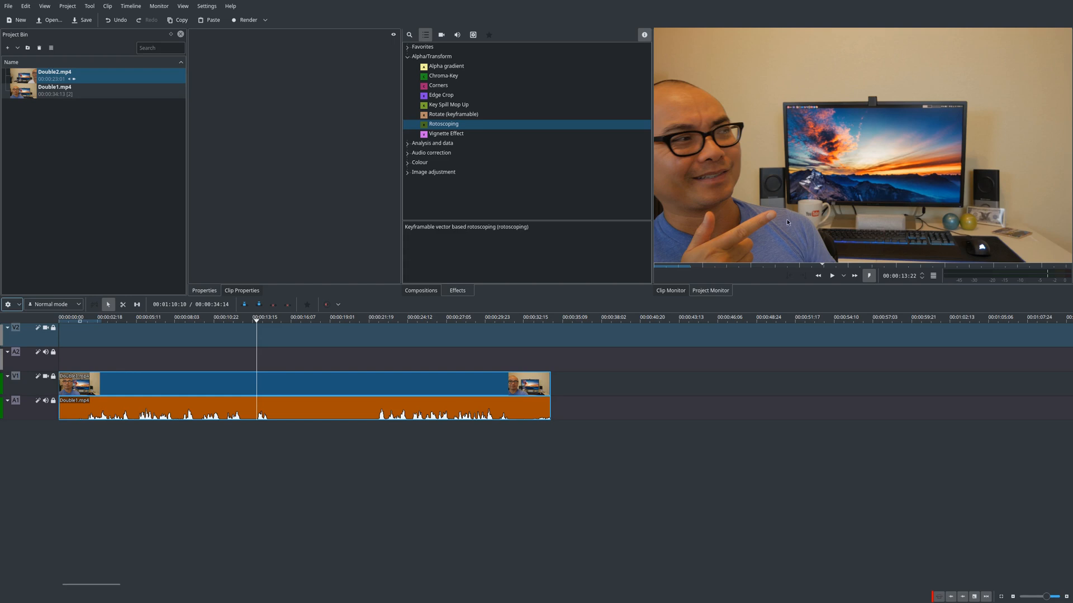
{"action": "mouse_move", "coordinate": [1034, 160]}
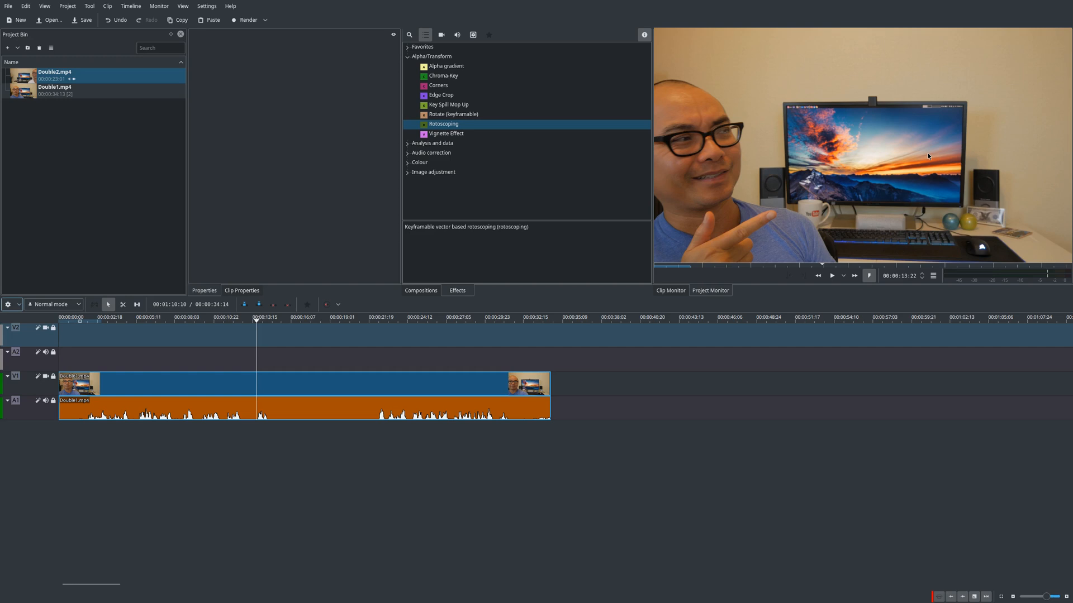
{"action": "mouse_move", "coordinate": [929, 153]}
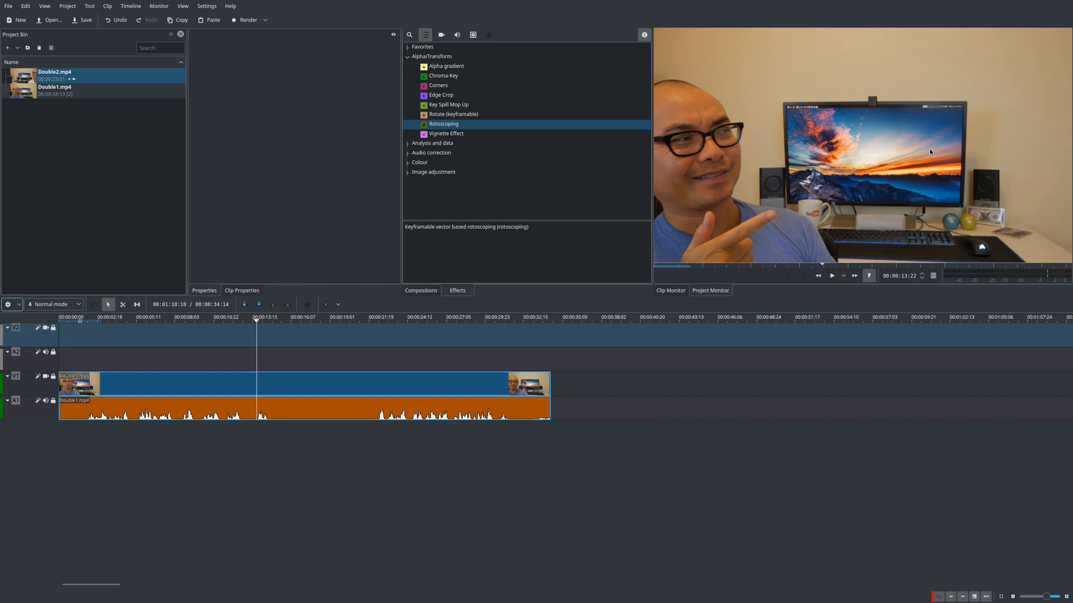
{"action": "mouse_move", "coordinate": [908, 150]}
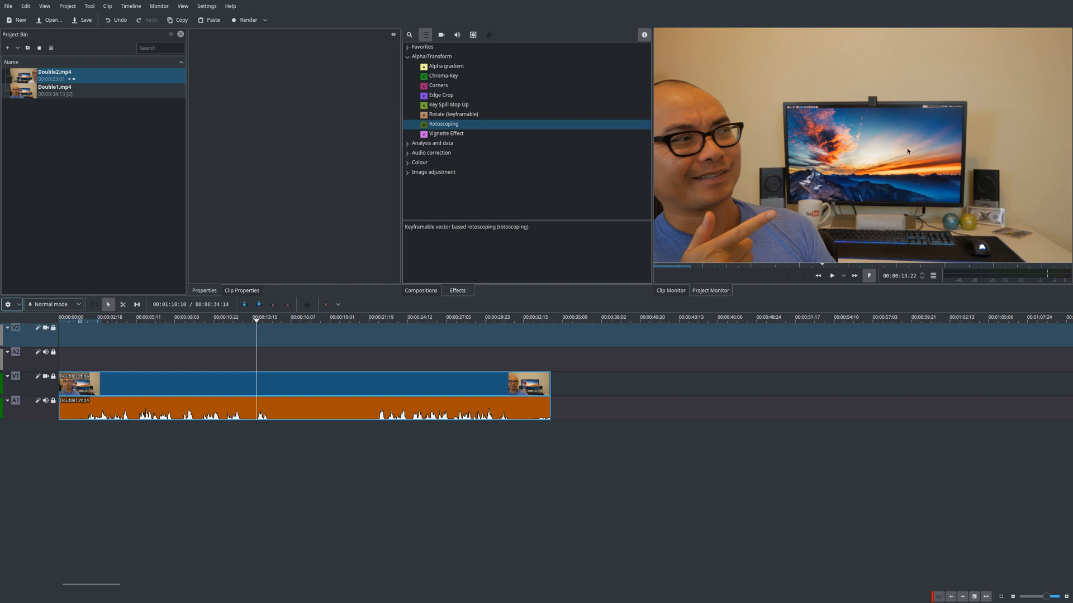
{"action": "mouse_move", "coordinate": [910, 146]}
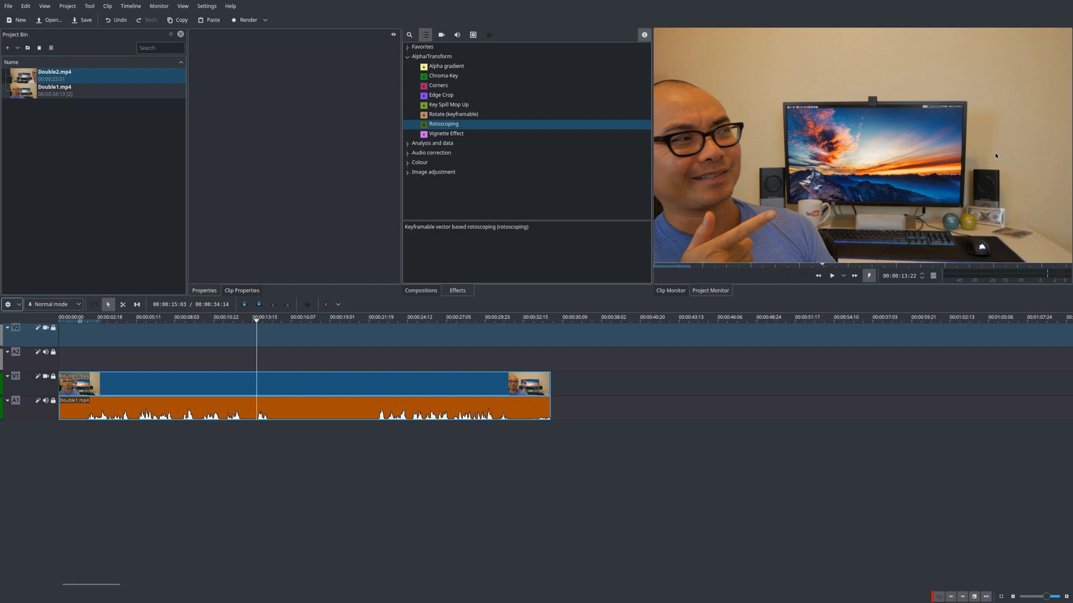
{"action": "mouse_move", "coordinate": [786, 251]}
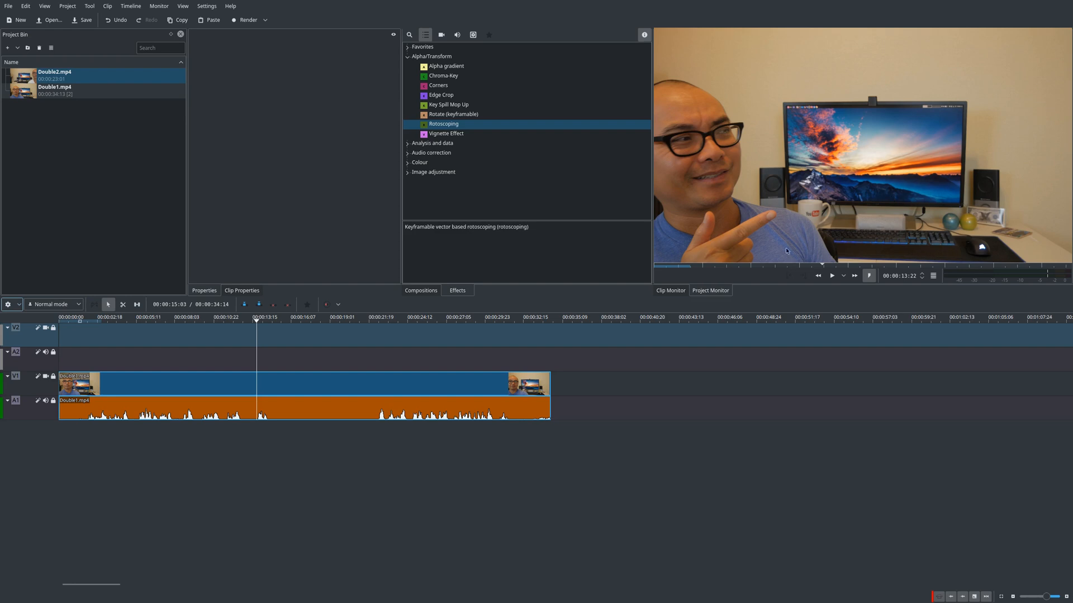
{"action": "mouse_move", "coordinate": [967, 137]}
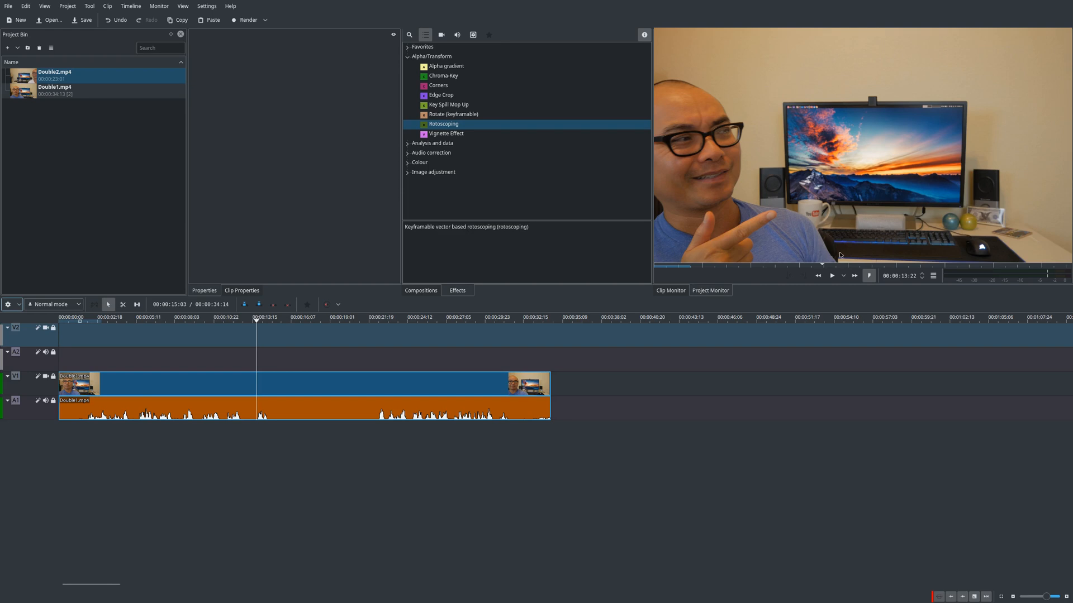
{"action": "mouse_move", "coordinate": [851, 68]}
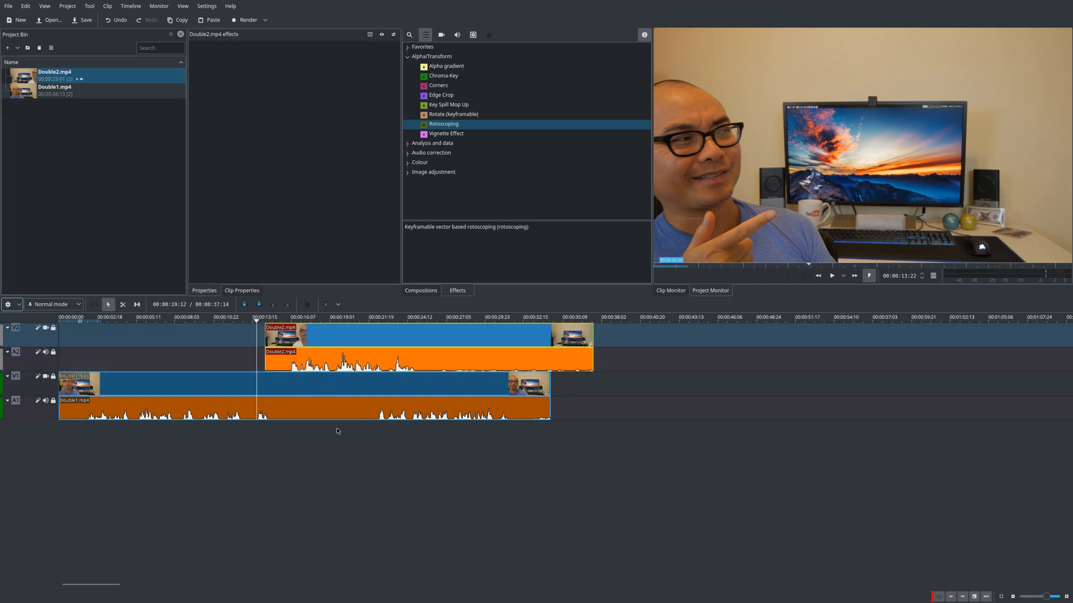
{"action": "left_click", "coordinate": [831, 275]}
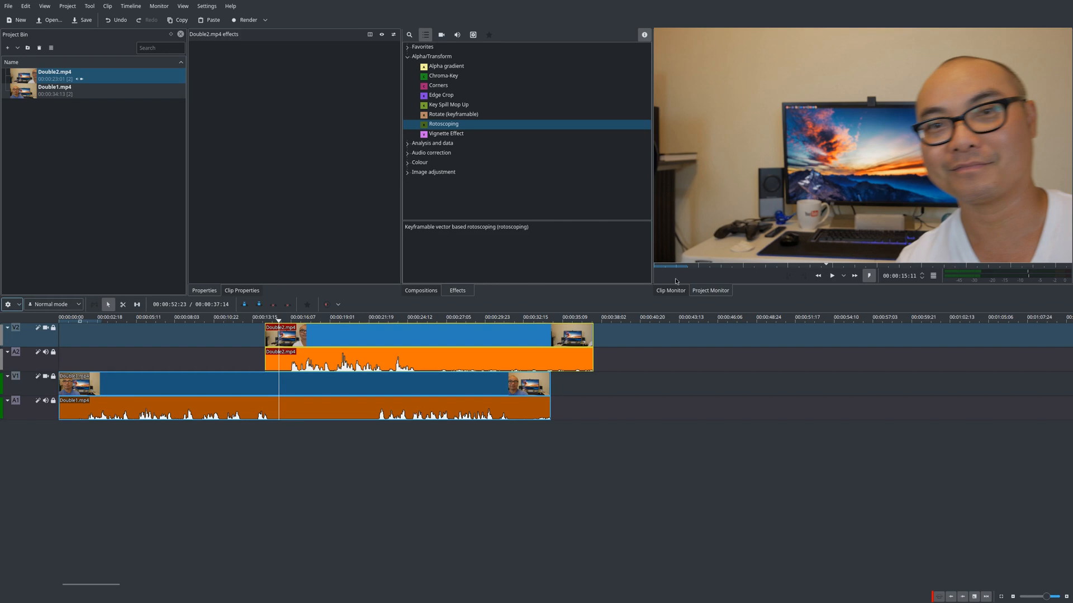
{"action": "mouse_move", "coordinate": [851, 229]}
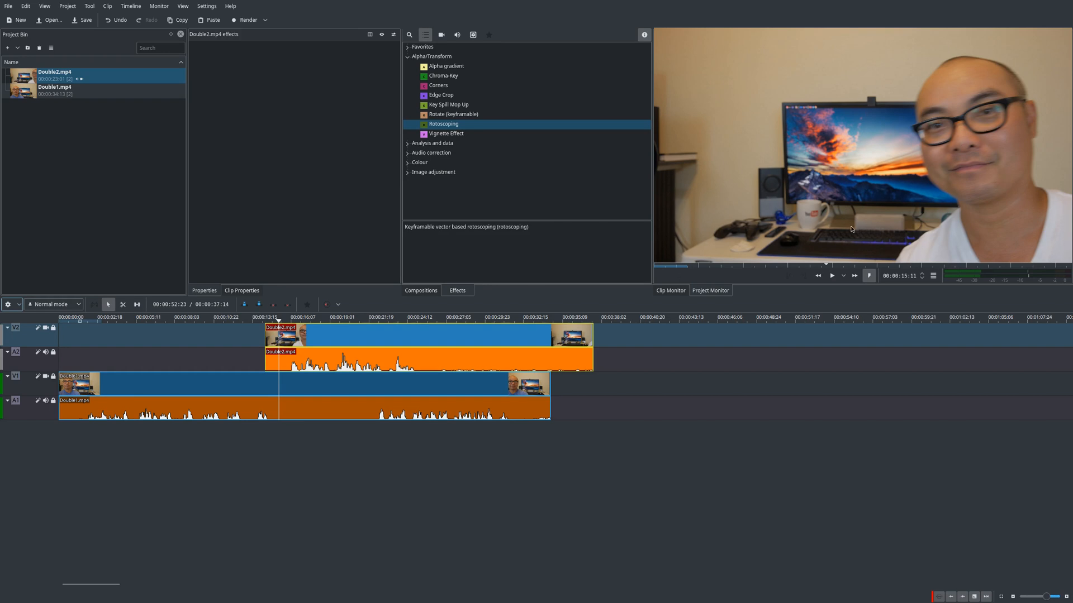
{"action": "mouse_move", "coordinate": [851, 213]}
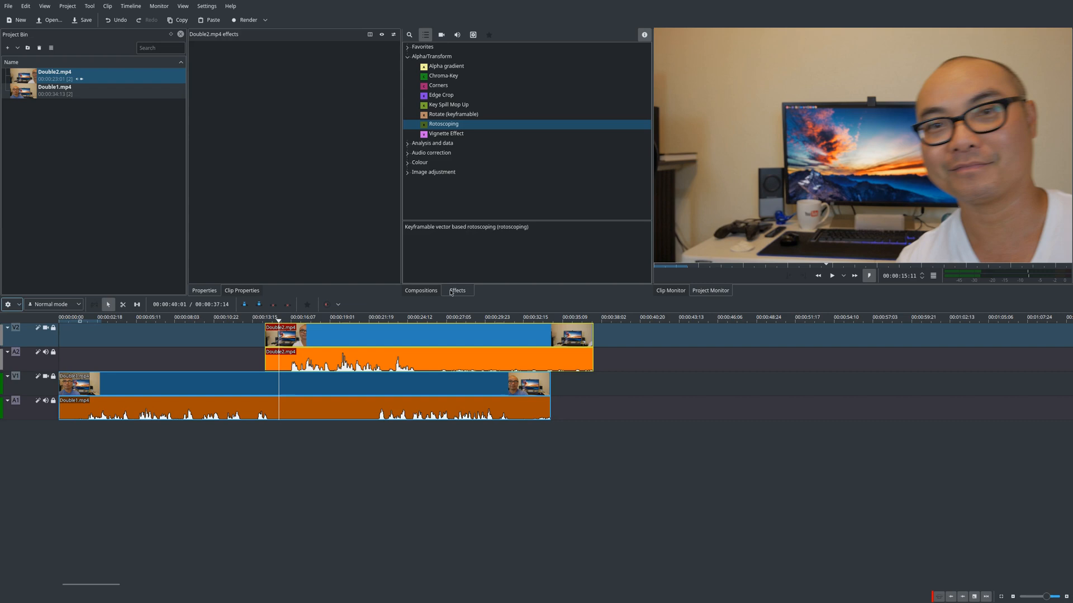
Step: Apply Rotoscoping to the Double2.mp4 clip and briefly view the About Kdenlive information
{"action": "left_click_drag", "start_coordinate": [443, 124], "coordinate": [412, 286]}
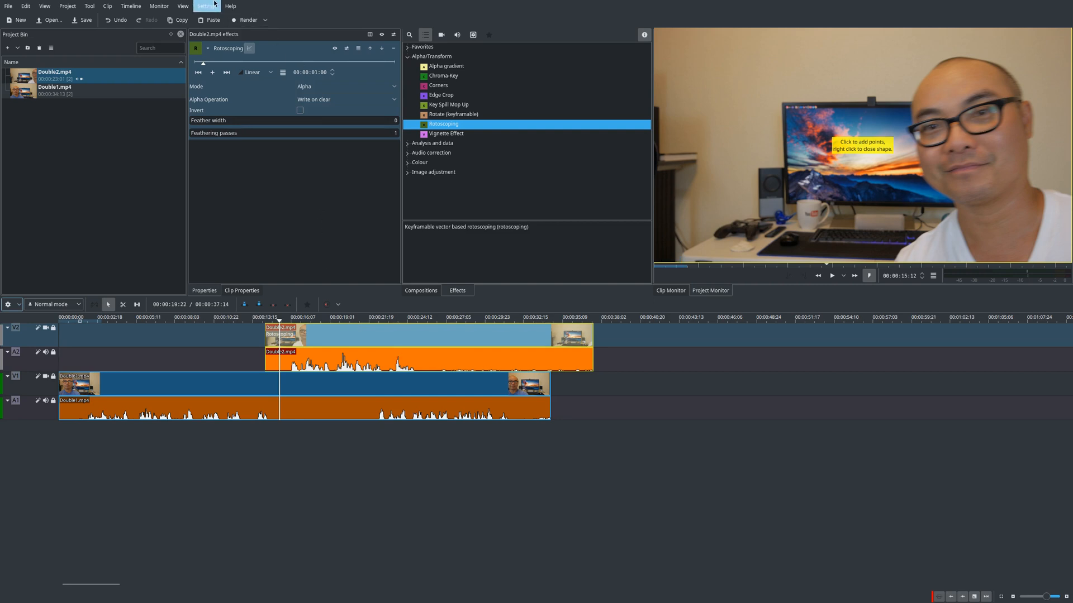
{"action": "left_click", "coordinate": [231, 6]}
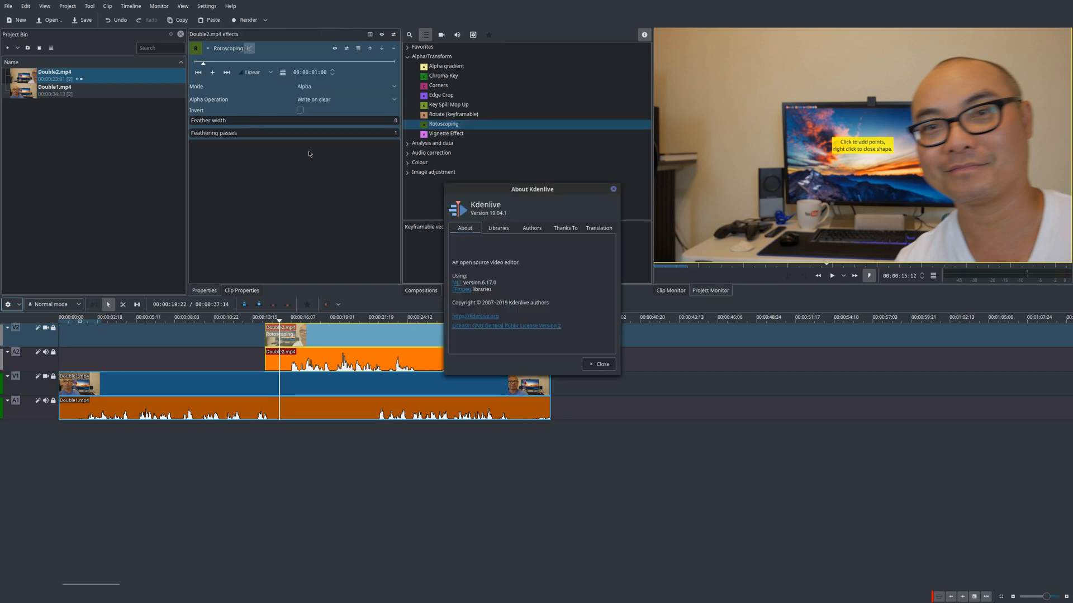
{"action": "mouse_move", "coordinate": [509, 219]}
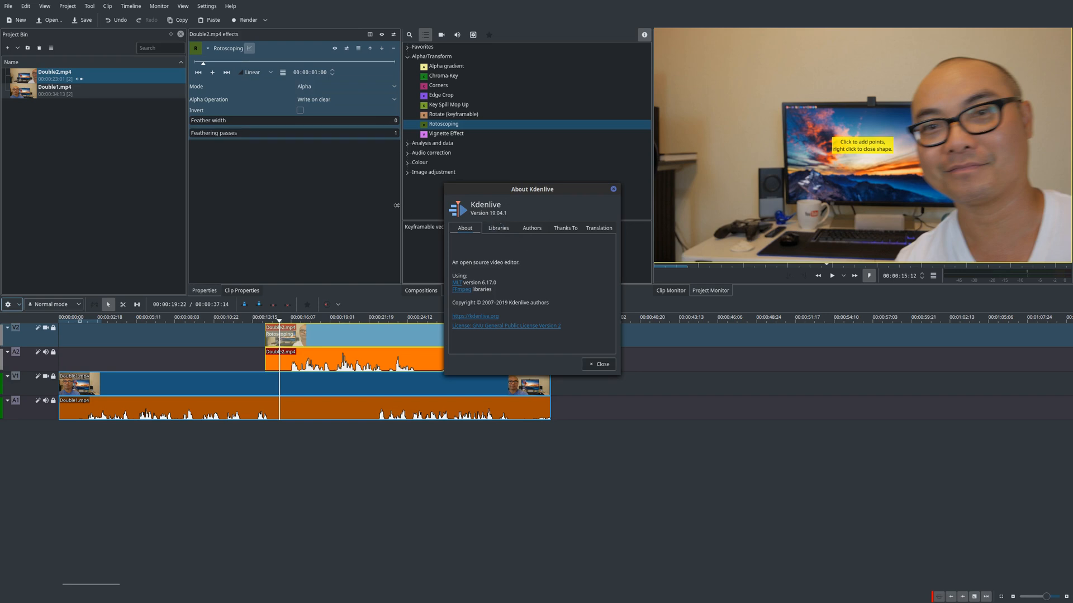
{"action": "mouse_move", "coordinate": [599, 364]}
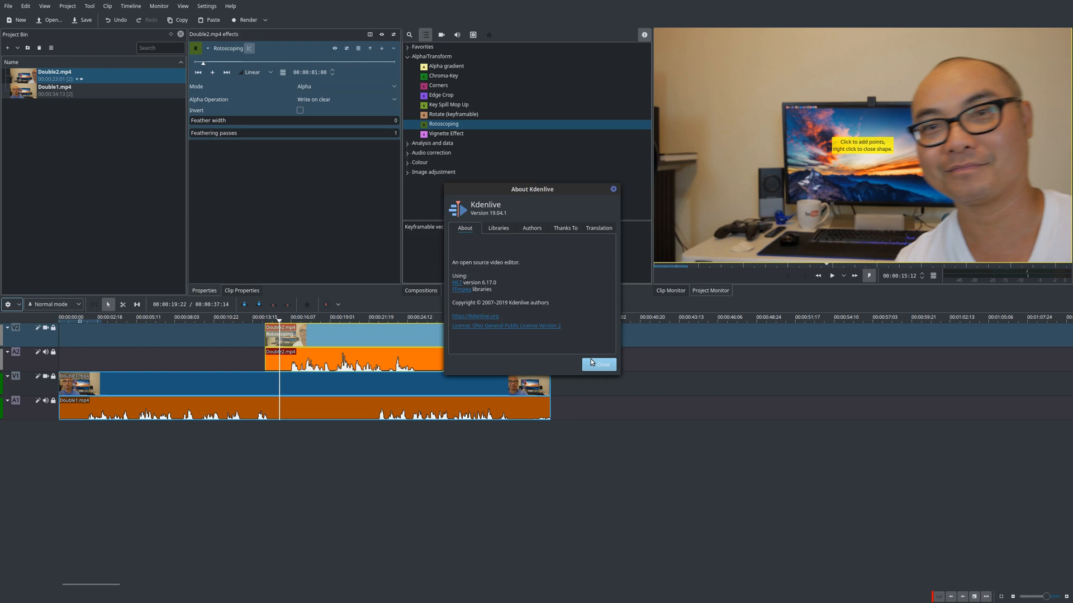
{"action": "left_click", "coordinate": [598, 363]}
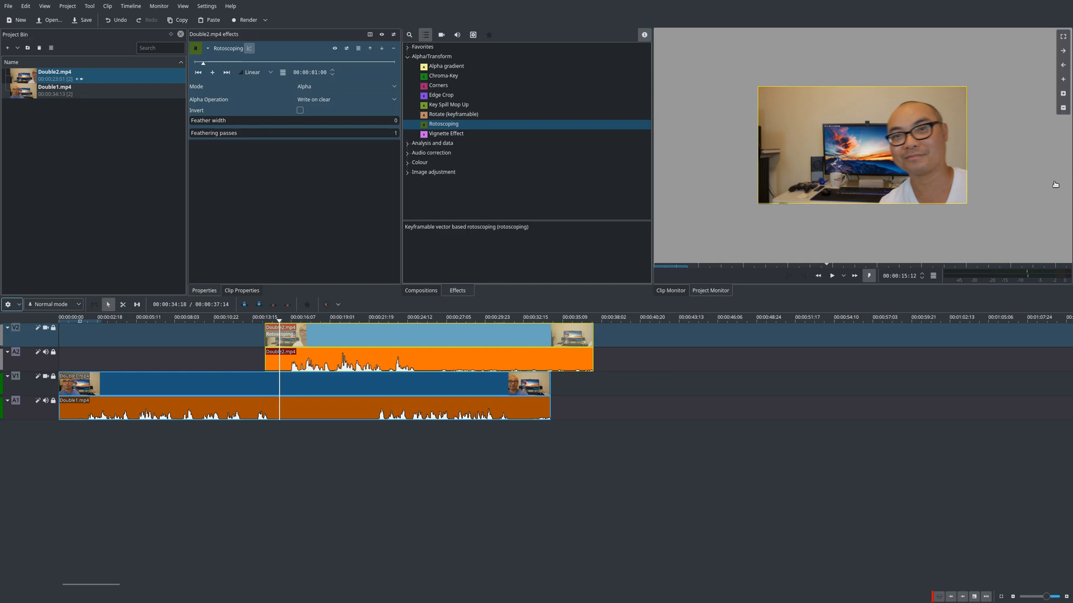
{"action": "mouse_move", "coordinate": [866, 171]}
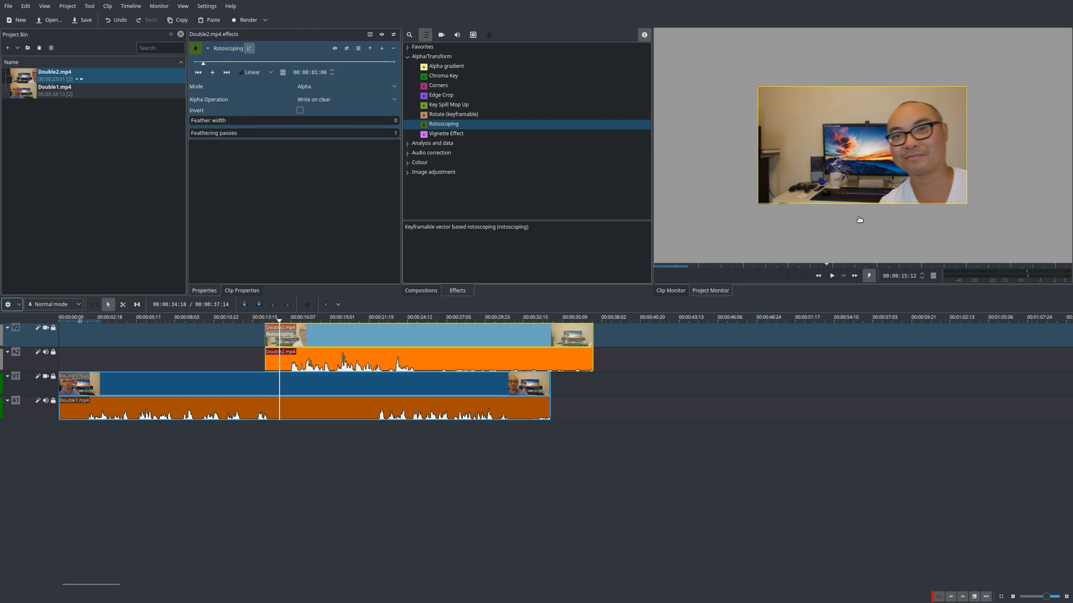
{"action": "mouse_move", "coordinate": [869, 85]}
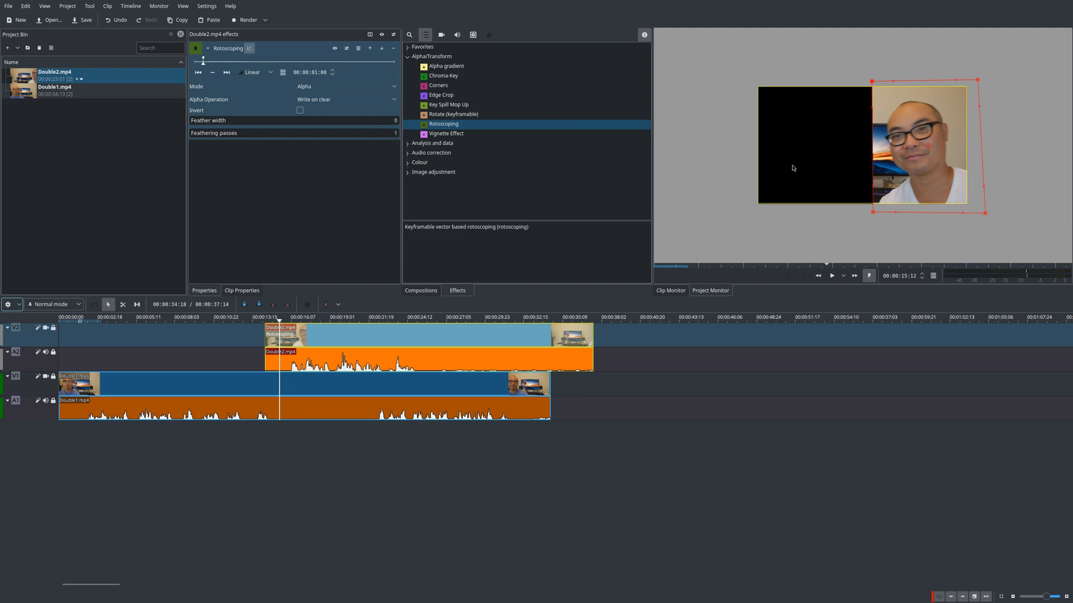
{"action": "mouse_move", "coordinate": [770, 232]}
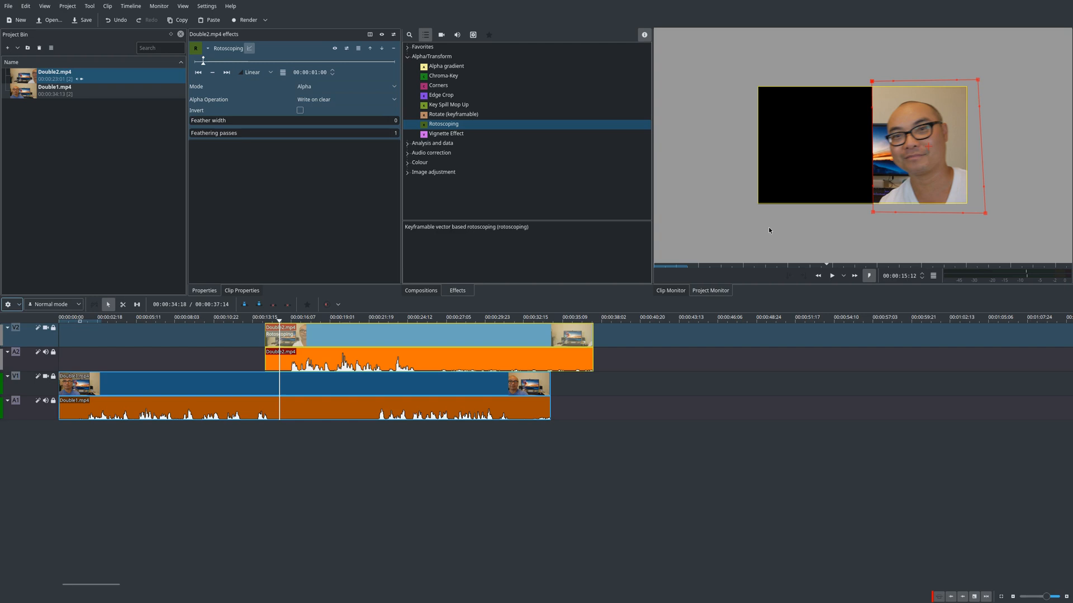
{"action": "mouse_move", "coordinate": [888, 113]}
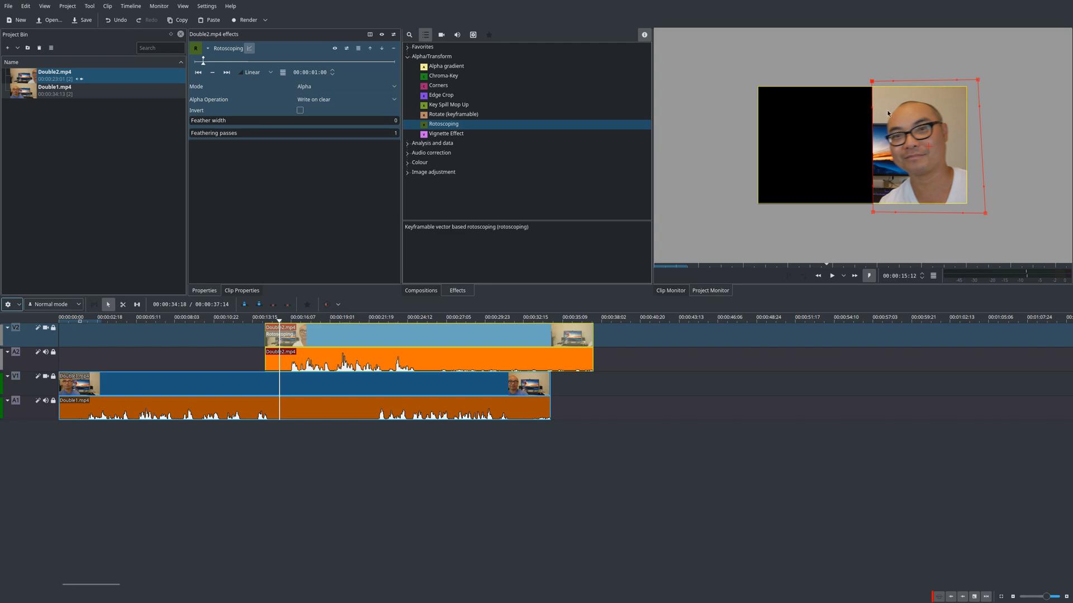
{"action": "mouse_move", "coordinate": [758, 167]}
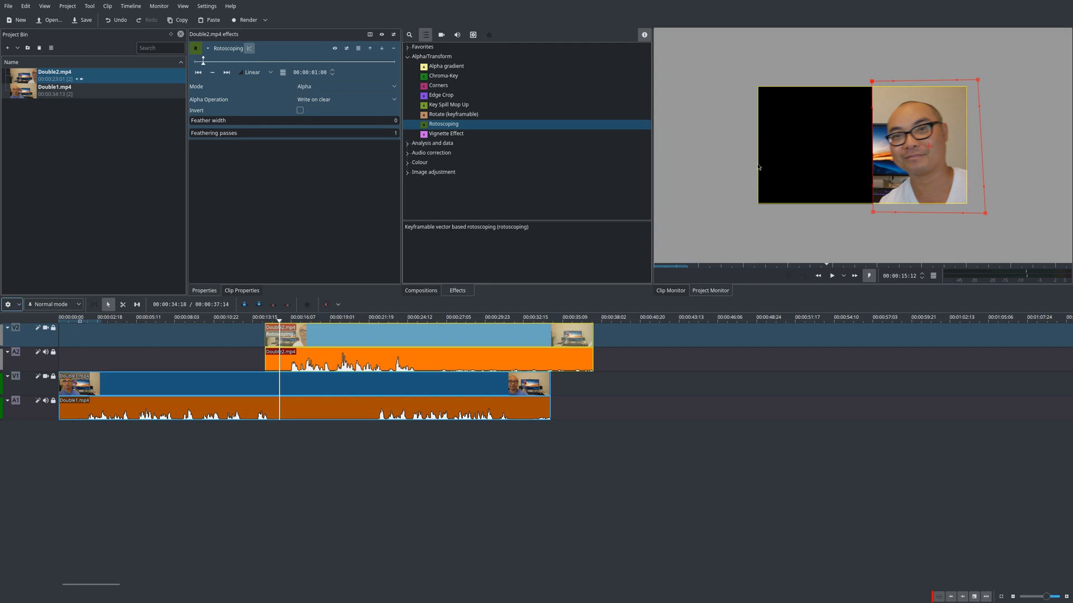
Step: Close the rotoscoping mask polygon around the person on the right of the frame
{"action": "left_click", "coordinate": [433, 172]}
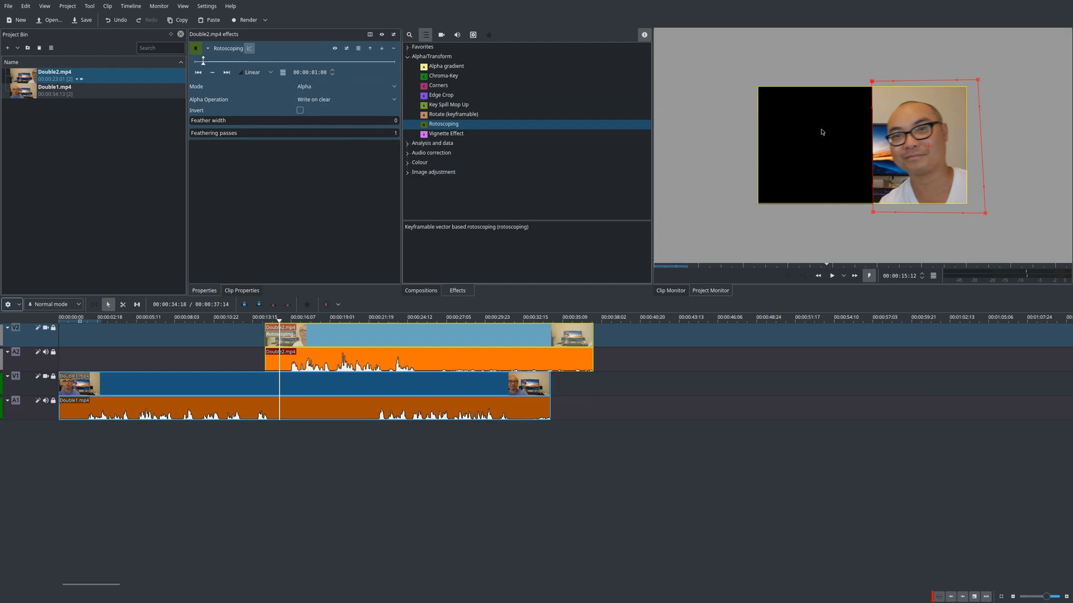
Step: Switch the Rotoscoping mask mode to RGB so both takes composite side by side
{"action": "left_click", "coordinate": [527, 124]}
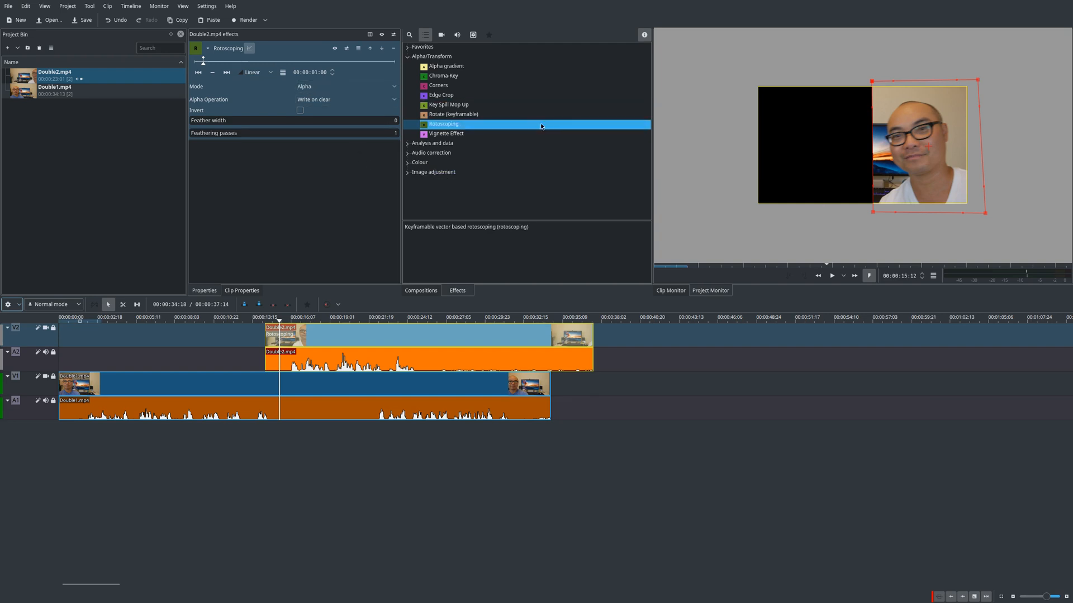
{"action": "left_click", "coordinate": [346, 87]}
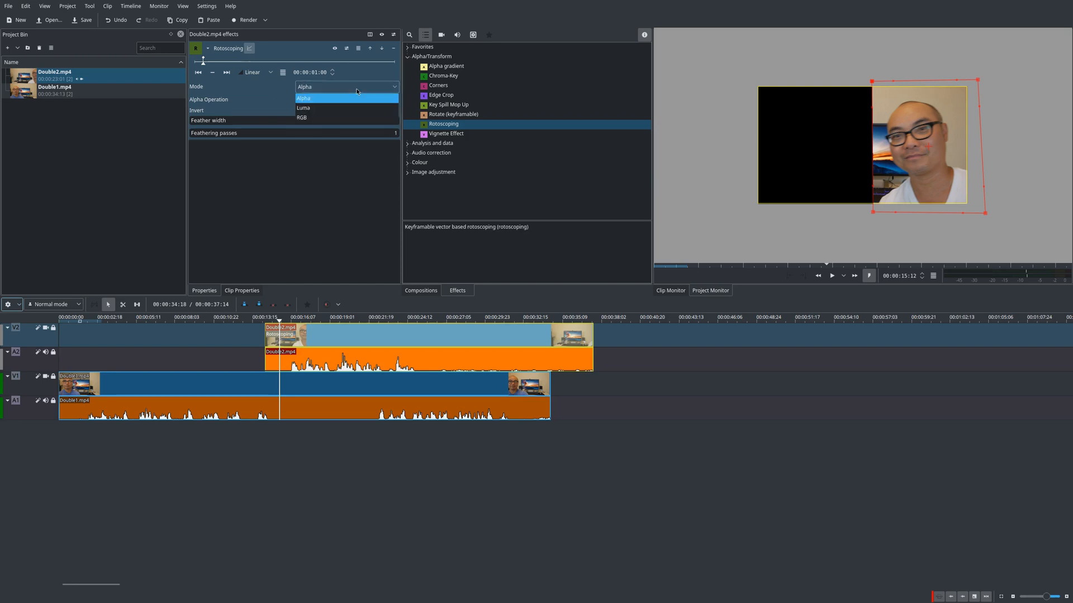
{"action": "left_click", "coordinate": [303, 117]}
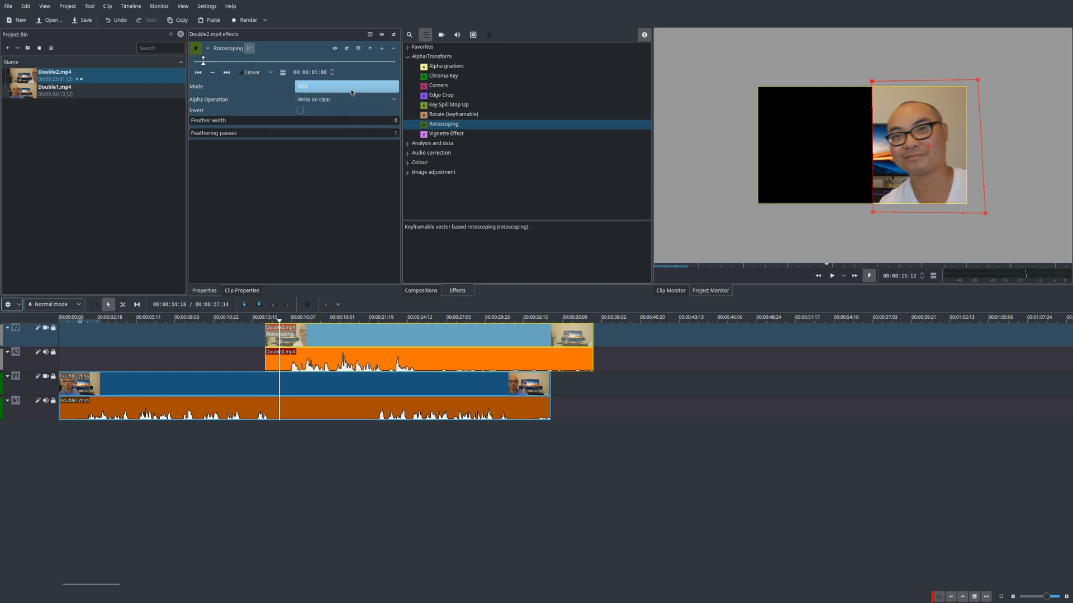
{"action": "left_click", "coordinate": [345, 86]}
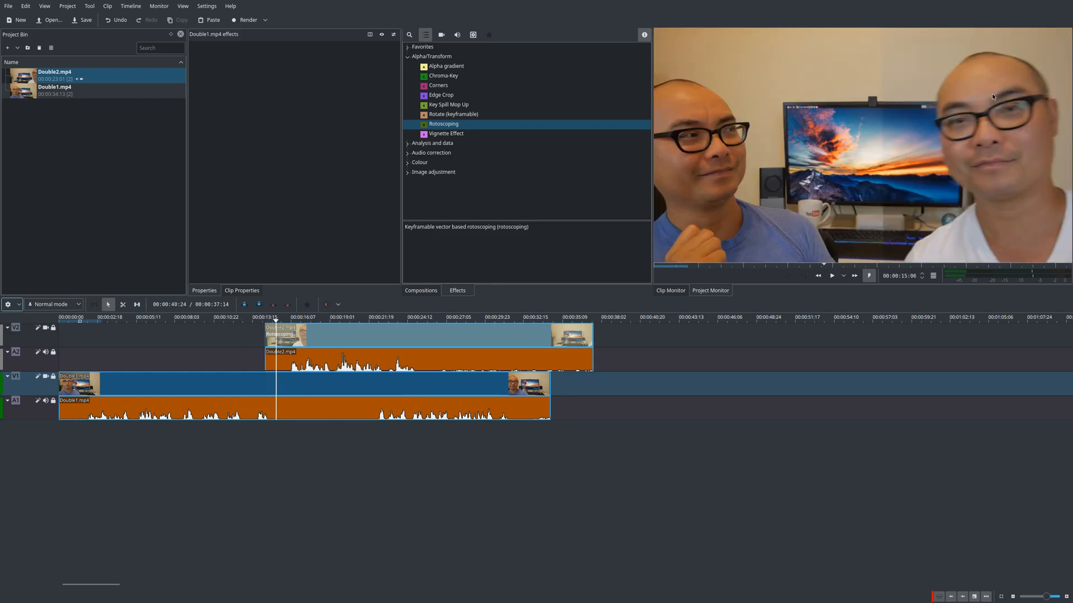
{"action": "left_click", "coordinate": [832, 275]}
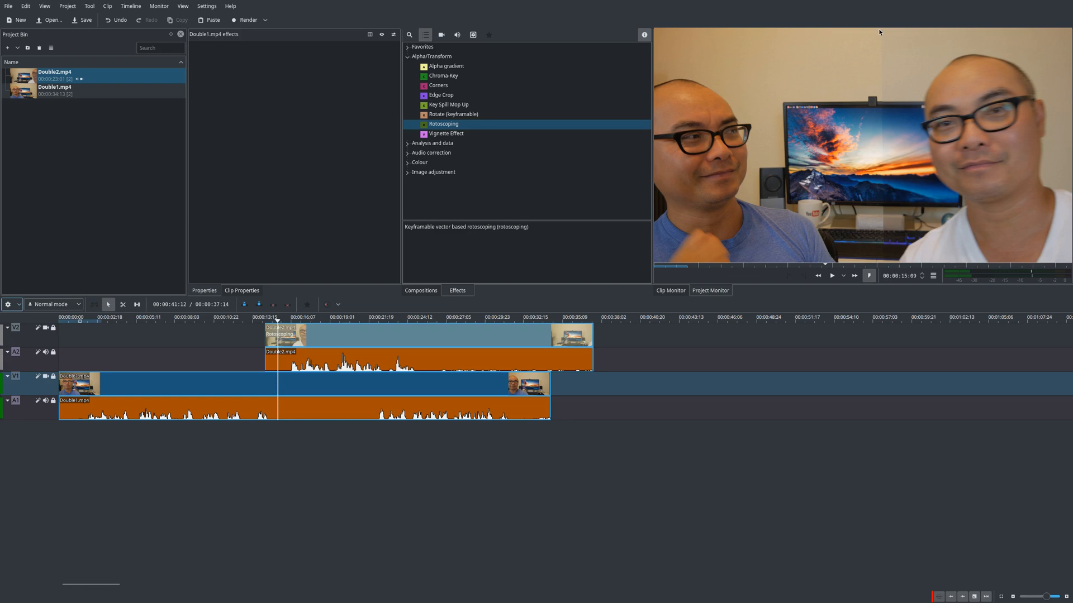
{"action": "mouse_move", "coordinate": [882, 272]}
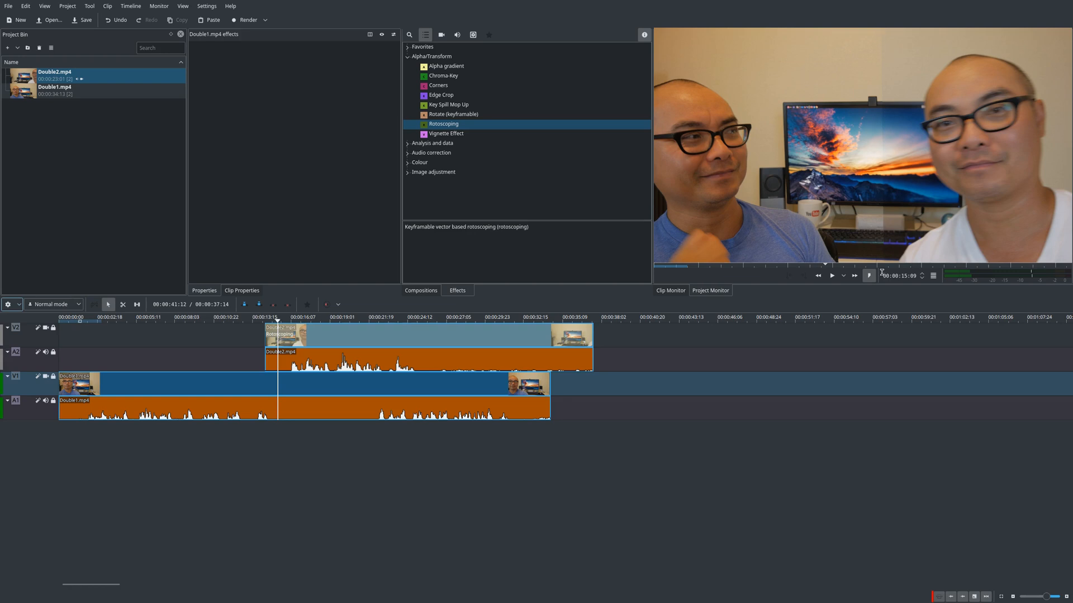
{"action": "mouse_move", "coordinate": [885, 180]}
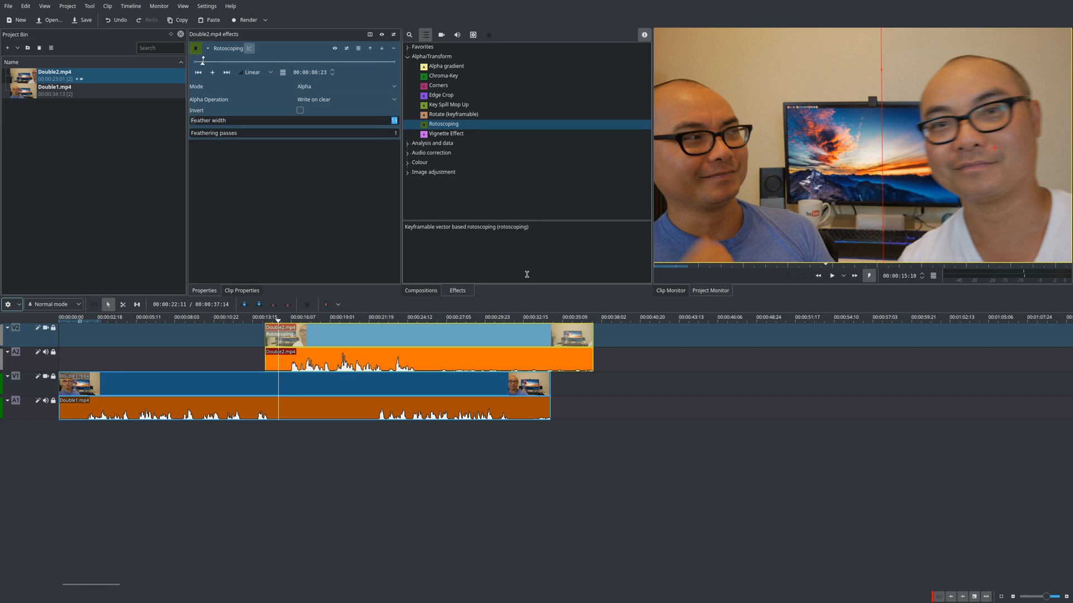
Step: Confirm the mask feather width, then play the clone composite from a later point
{"action": "left_click", "coordinate": [394, 118]}
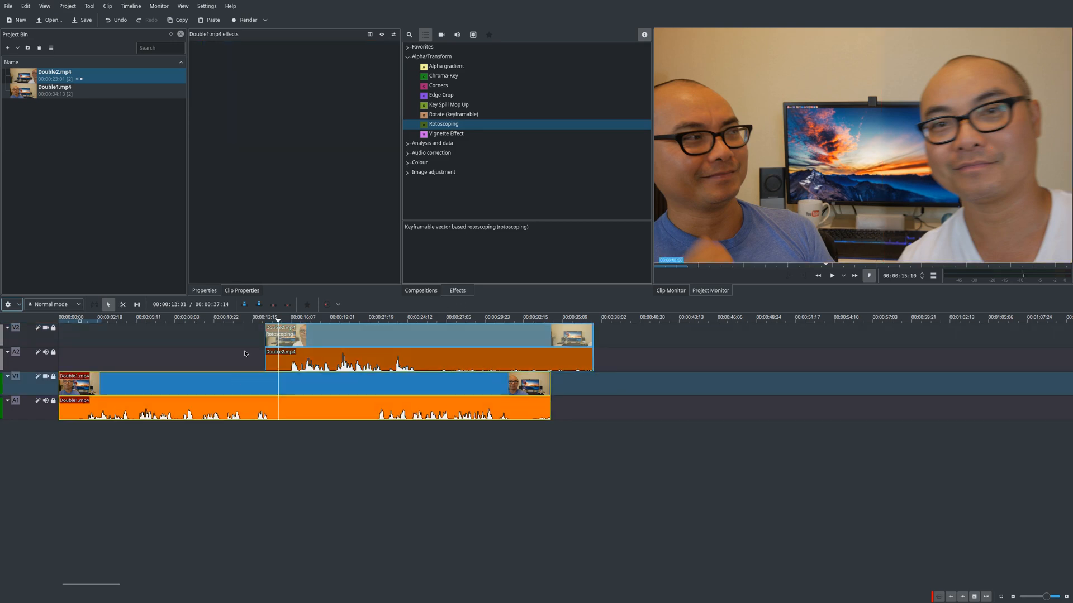
{"action": "left_click", "coordinate": [831, 275]}
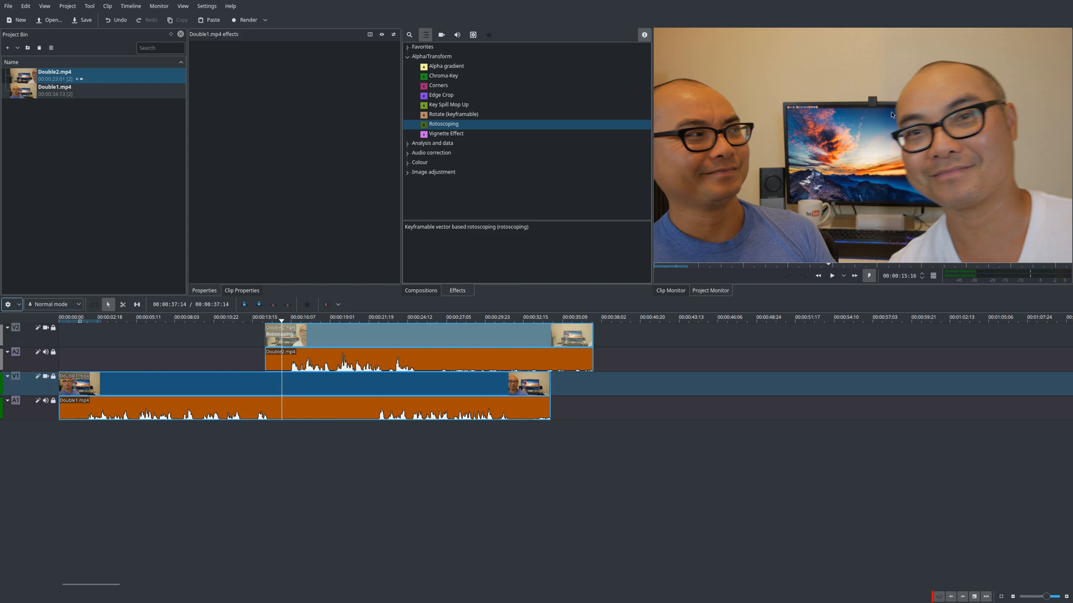
{"action": "mouse_move", "coordinate": [921, 223]}
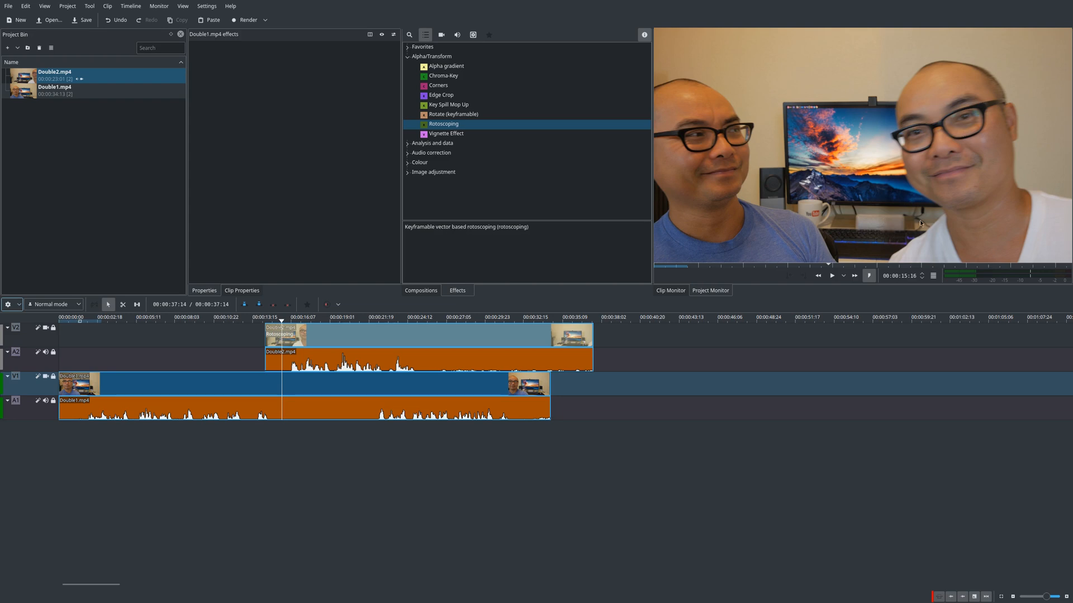
{"action": "left_click", "coordinate": [831, 275]}
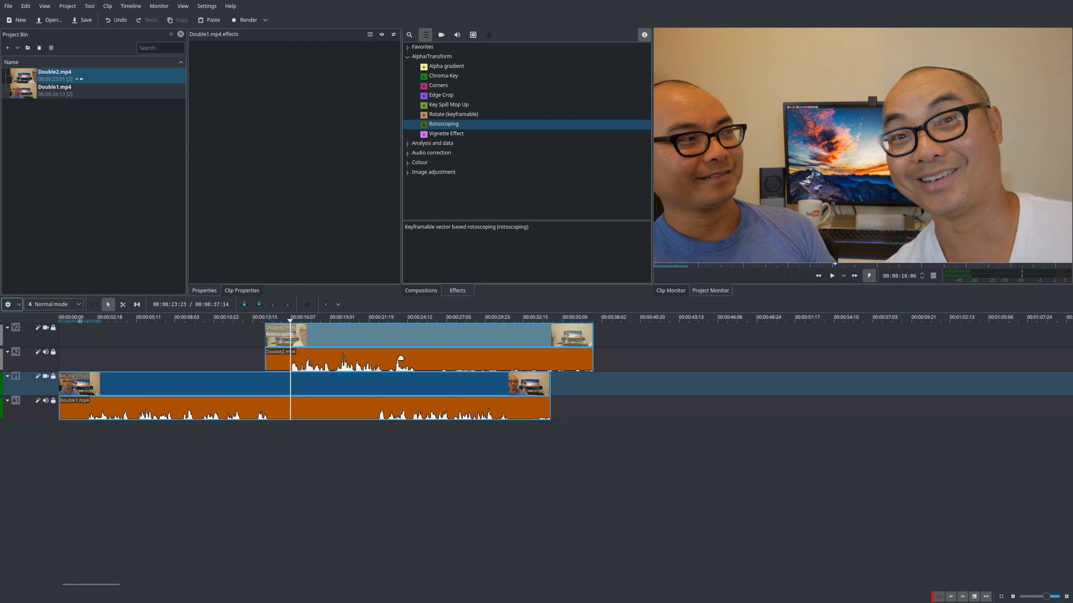
{"action": "left_click", "coordinate": [831, 275]}
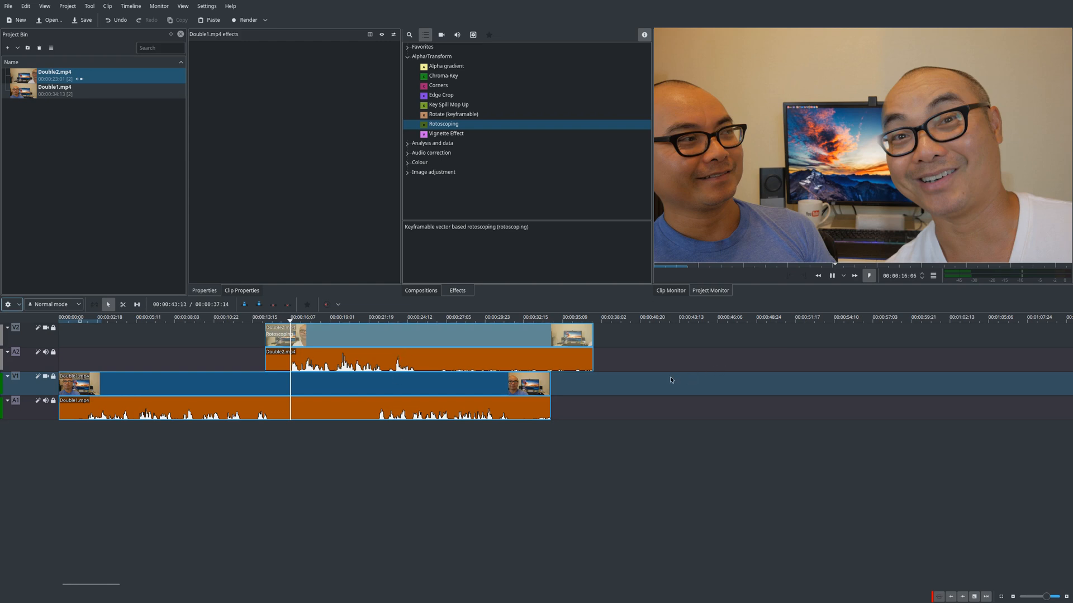